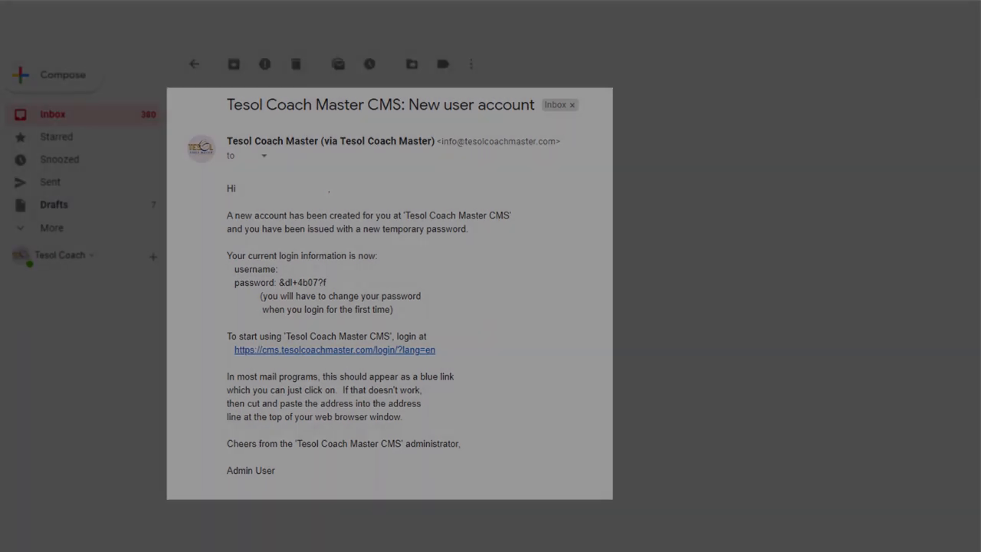
Step: Follow the cms.tesolcoachmaster.com login link in the 'New user account' email
click(332, 349)
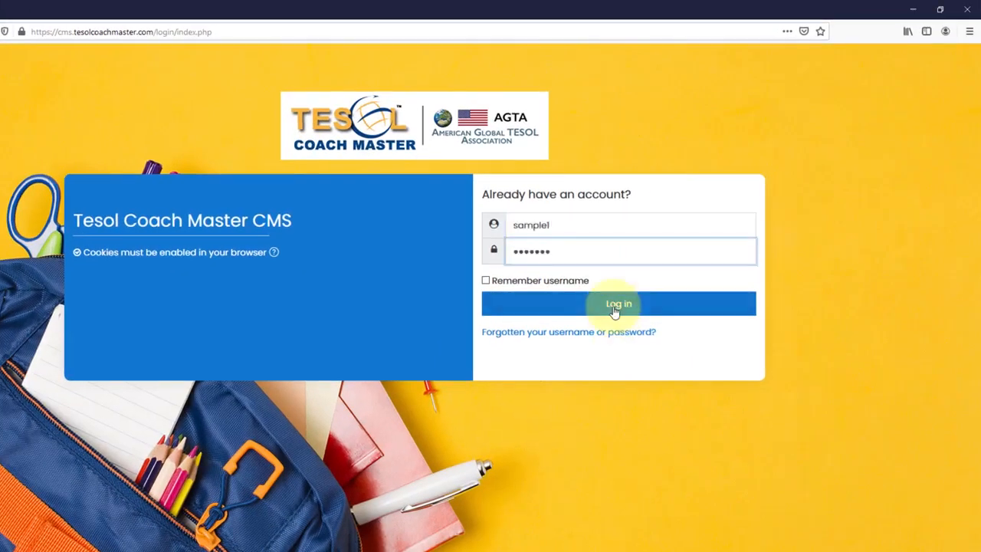
Step: Log in to the CMS with the sample1 username and its password
click(618, 304)
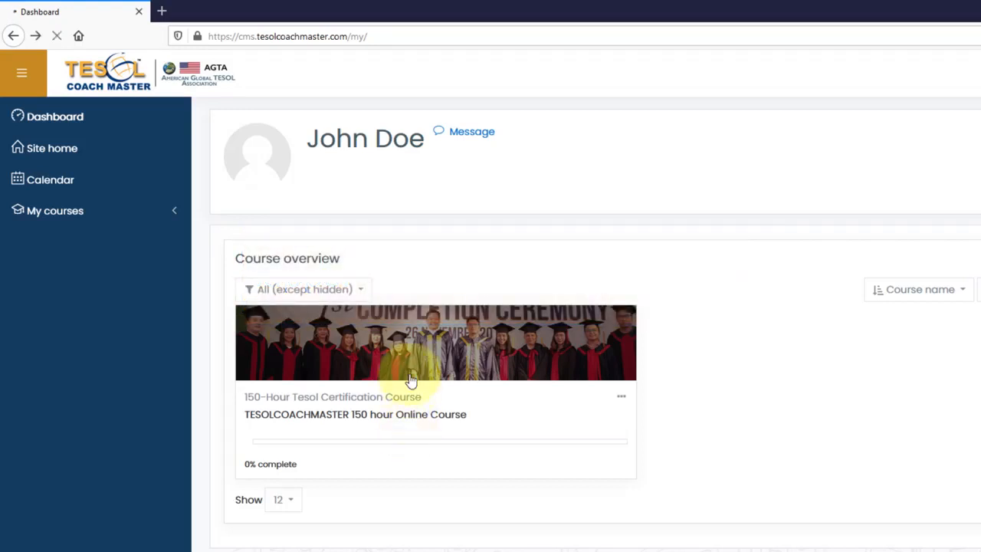
Step: Open the TESOLCOACHMASTER 150 hour Online Course and view John Doe's Grades report
click(410, 378)
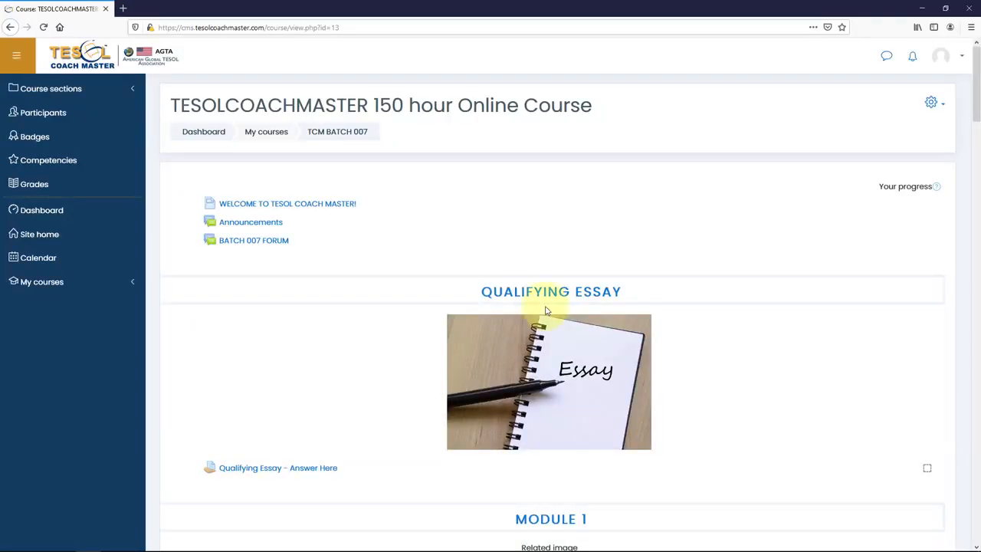
scroll(down, 3)
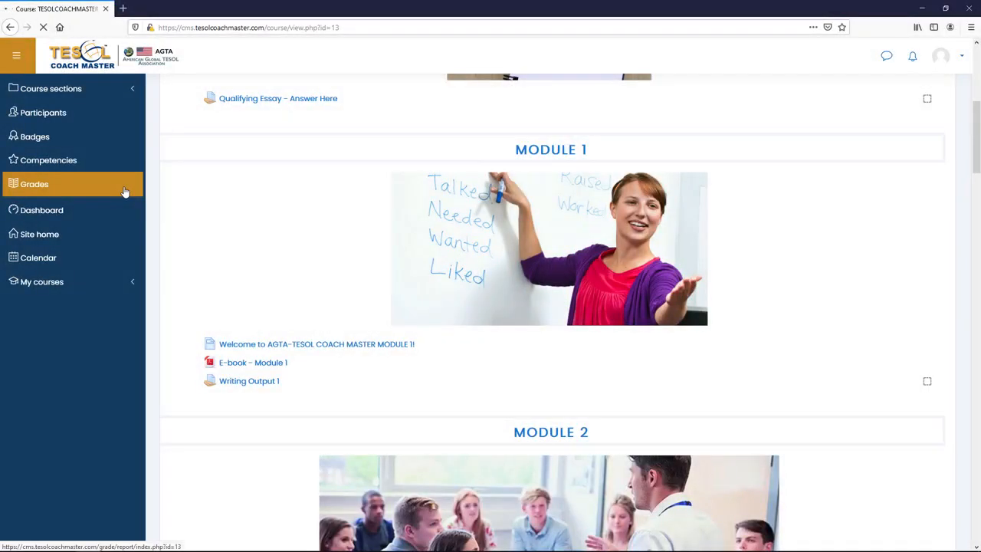
click(33, 184)
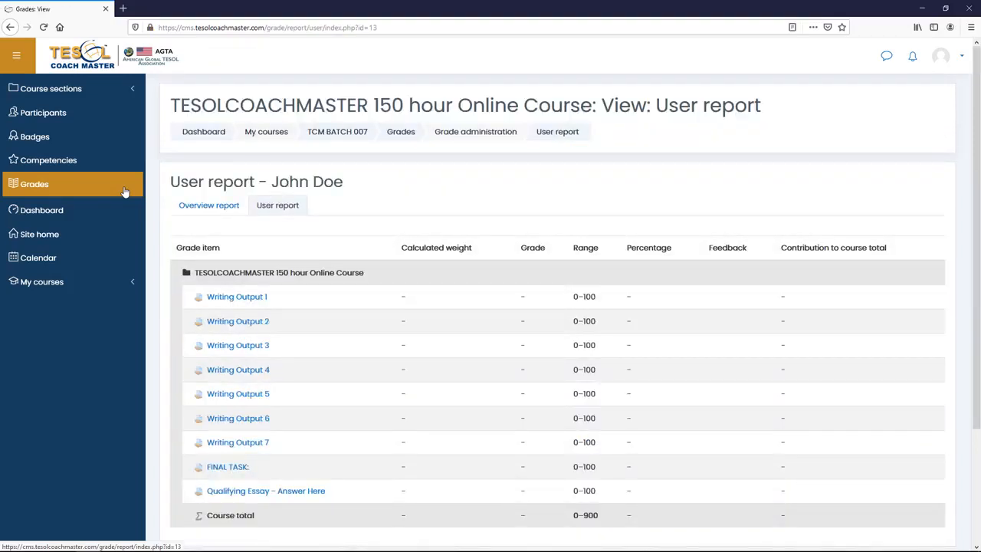